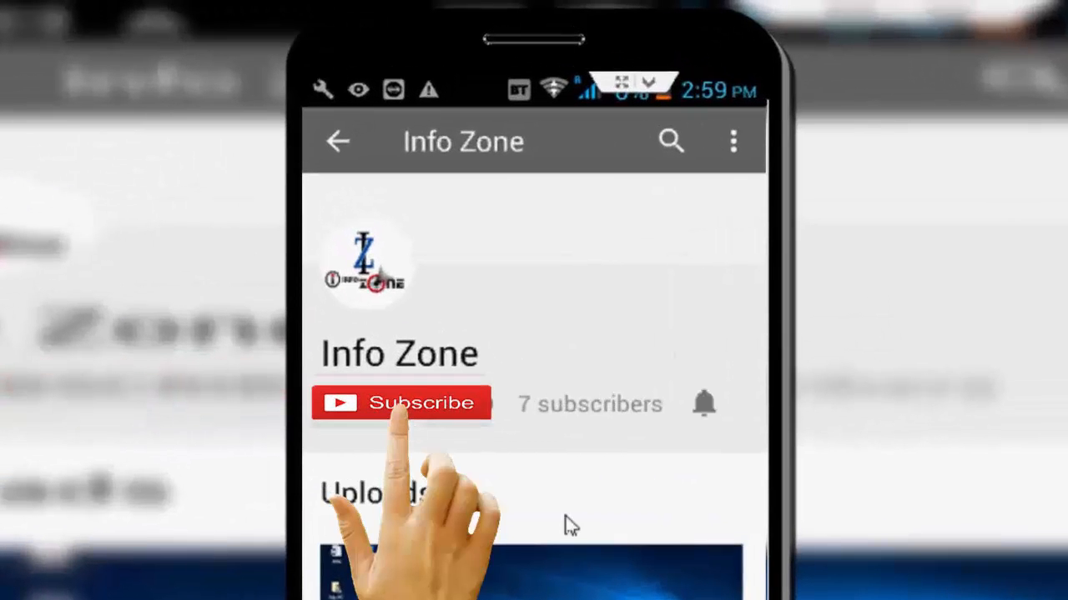
# Bring up the right-click options for the Pictures folder on the desktop
pyautogui.click(400, 402)
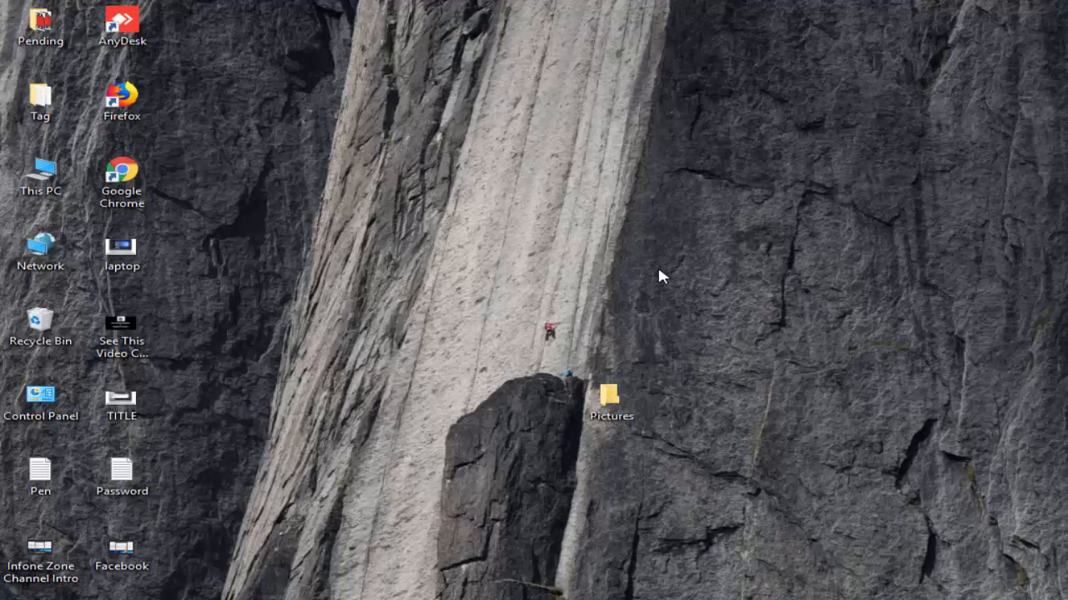
pyautogui.click(611, 400)
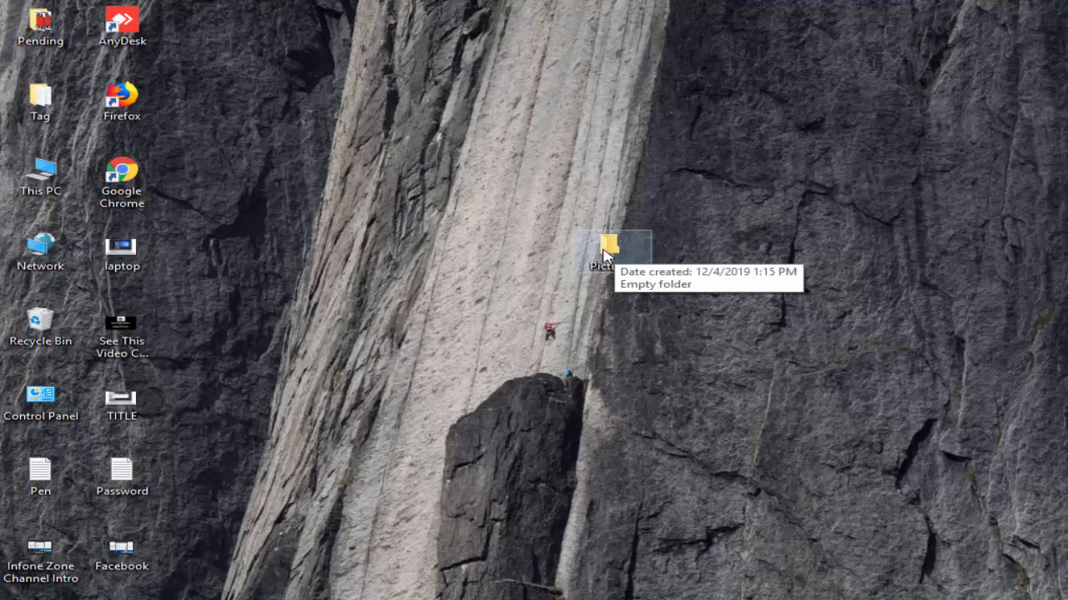
pyautogui.rightClick(609, 250)
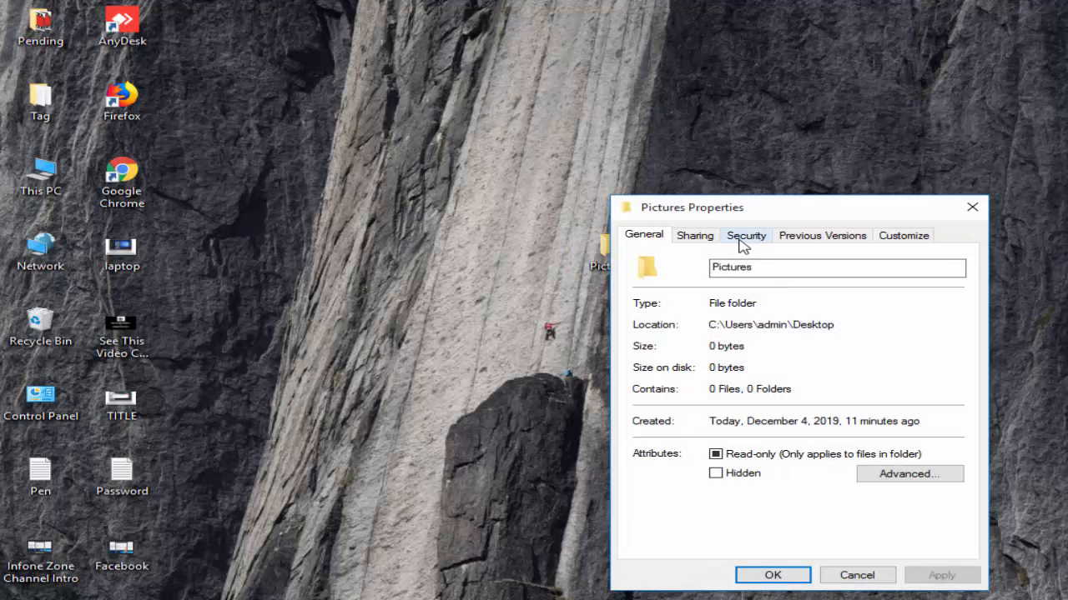
# Show the admin user's security permissions and enter Advanced Security Settings for Pictures
pyautogui.click(744, 236)
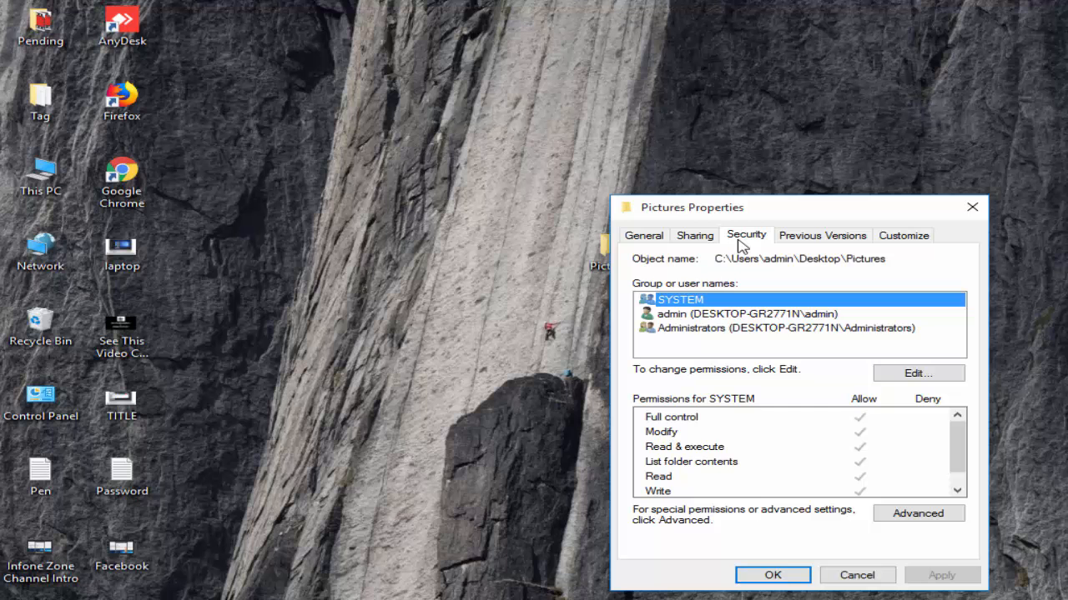
pyautogui.moveTo(662, 325)
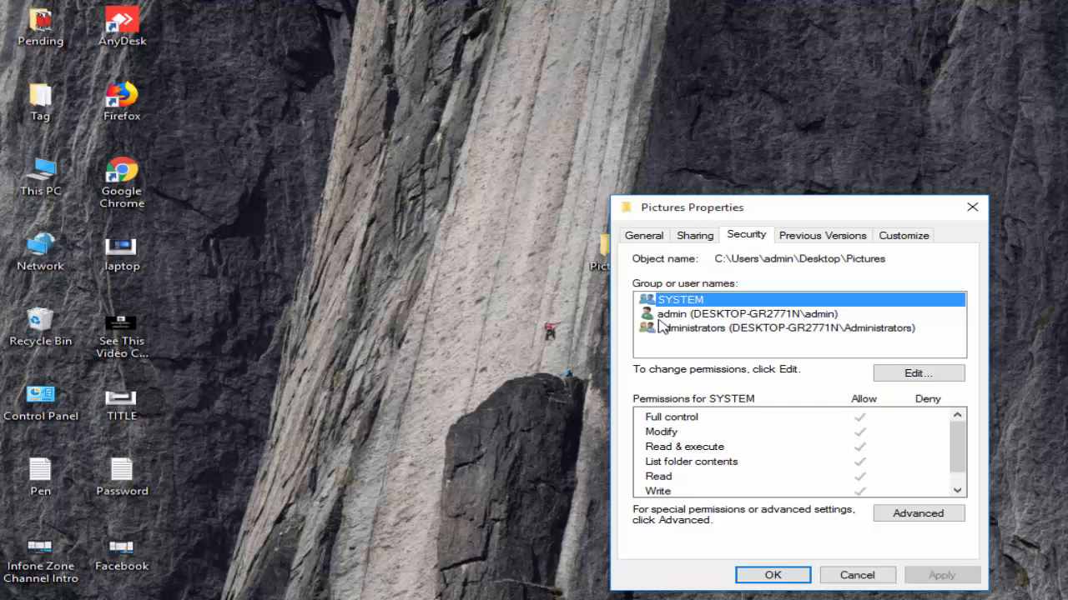
pyautogui.click(742, 314)
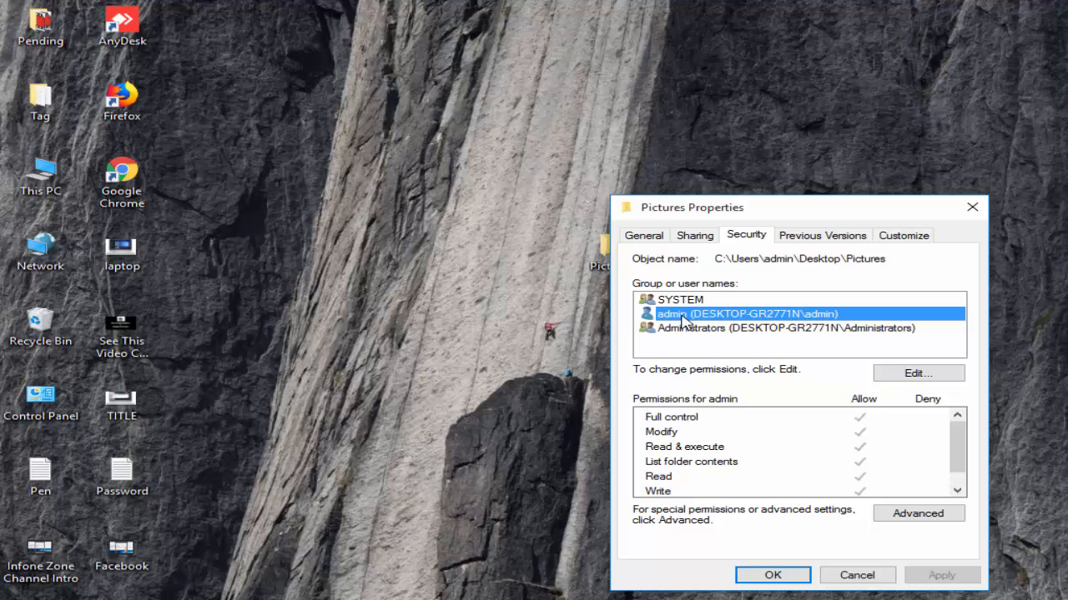
pyautogui.moveTo(707, 334)
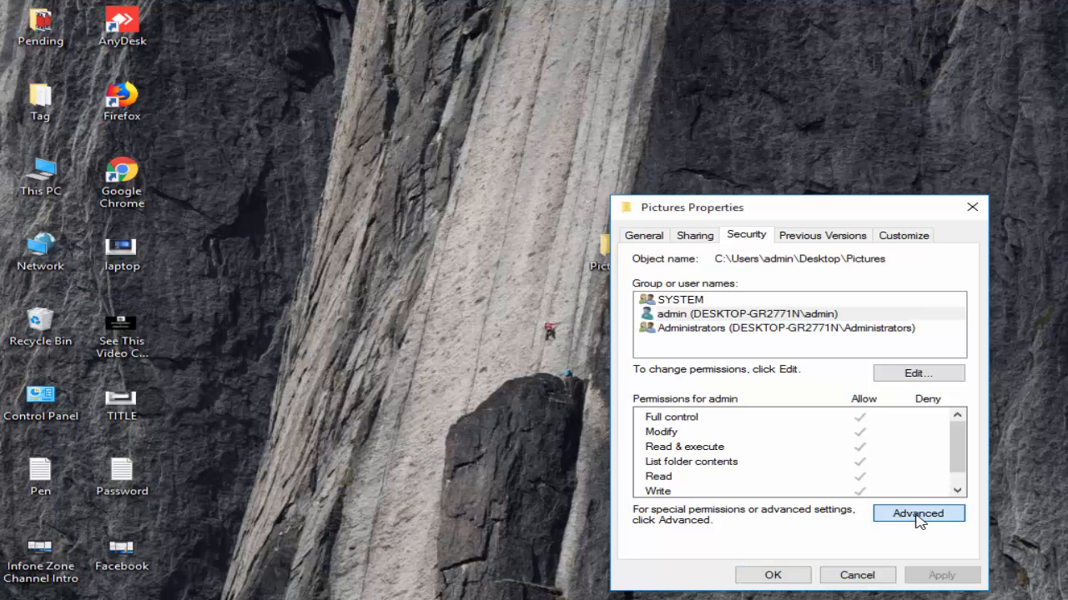
pyautogui.click(918, 514)
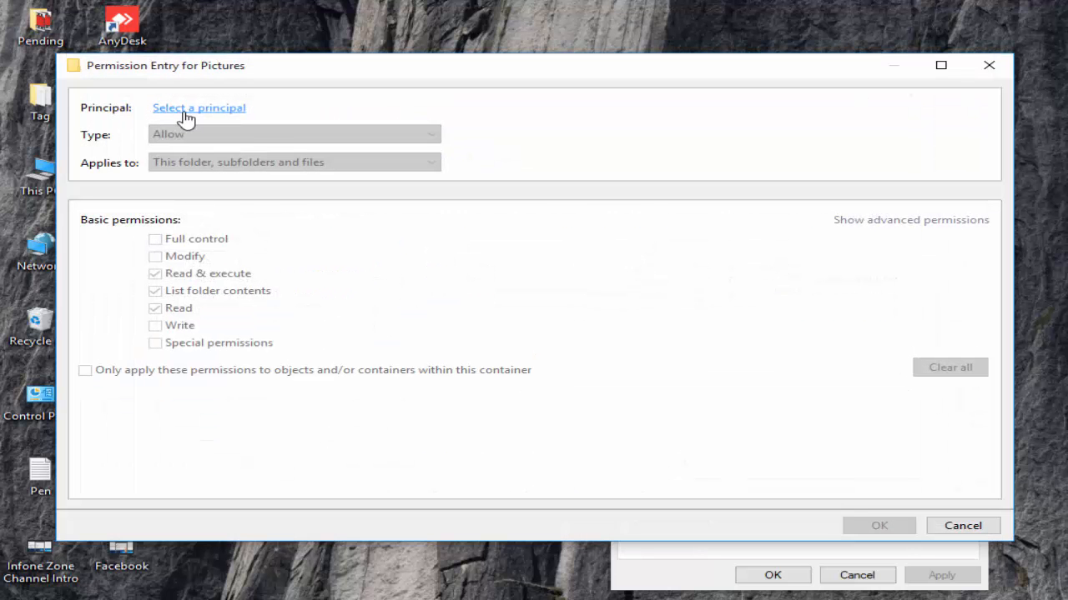
# Start selecting the principal for the new Pictures permission entry
pyautogui.click(199, 107)
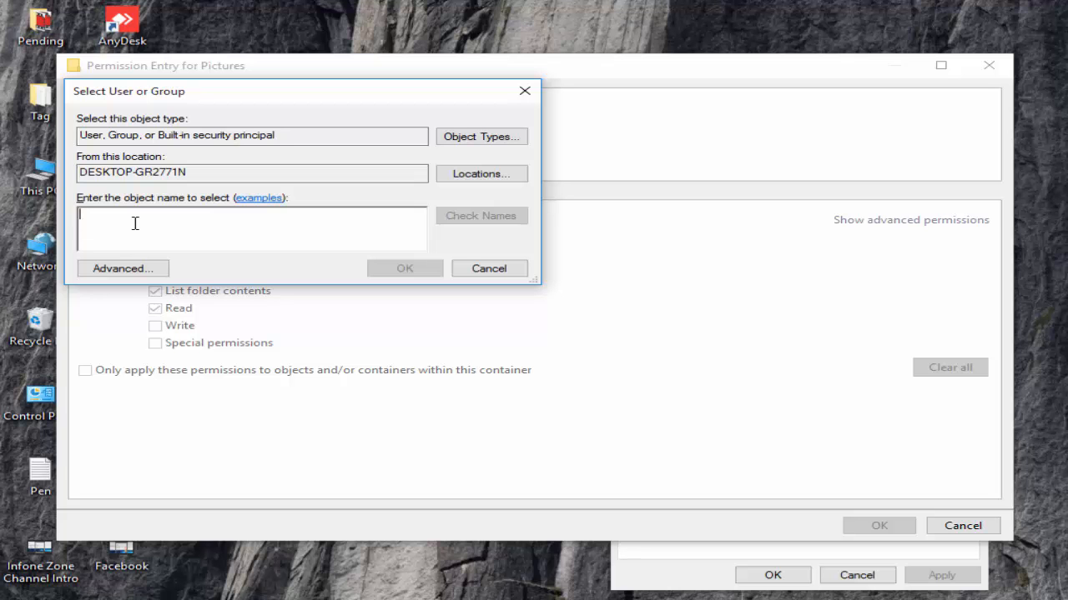
# Resolve 'admin' to DESKTOP-GR2771N\admin and confirm it as the entry's principal
pyautogui.write('admin')
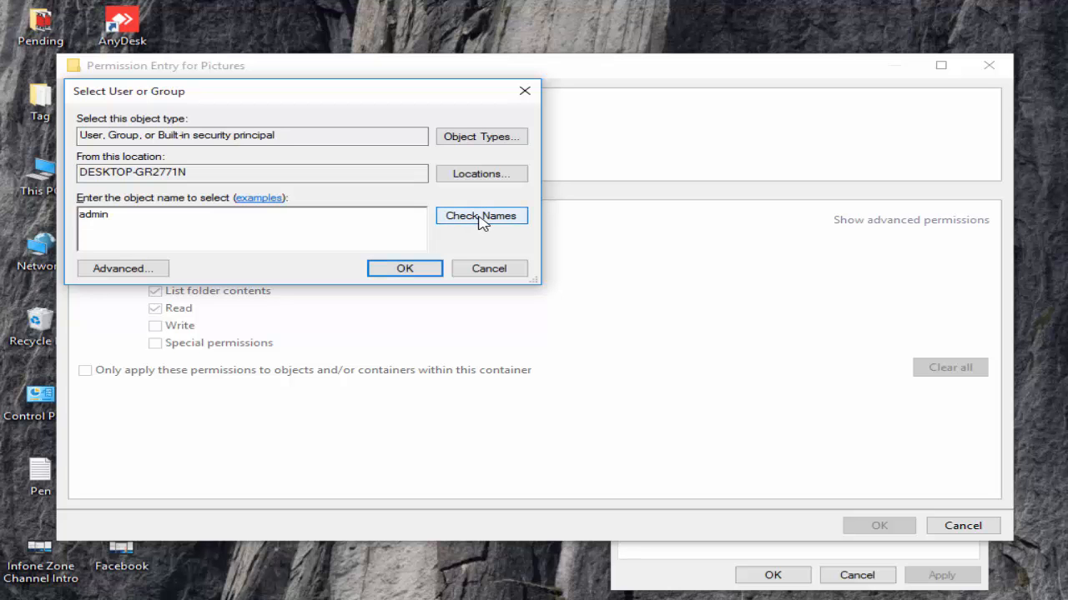
pyautogui.click(480, 215)
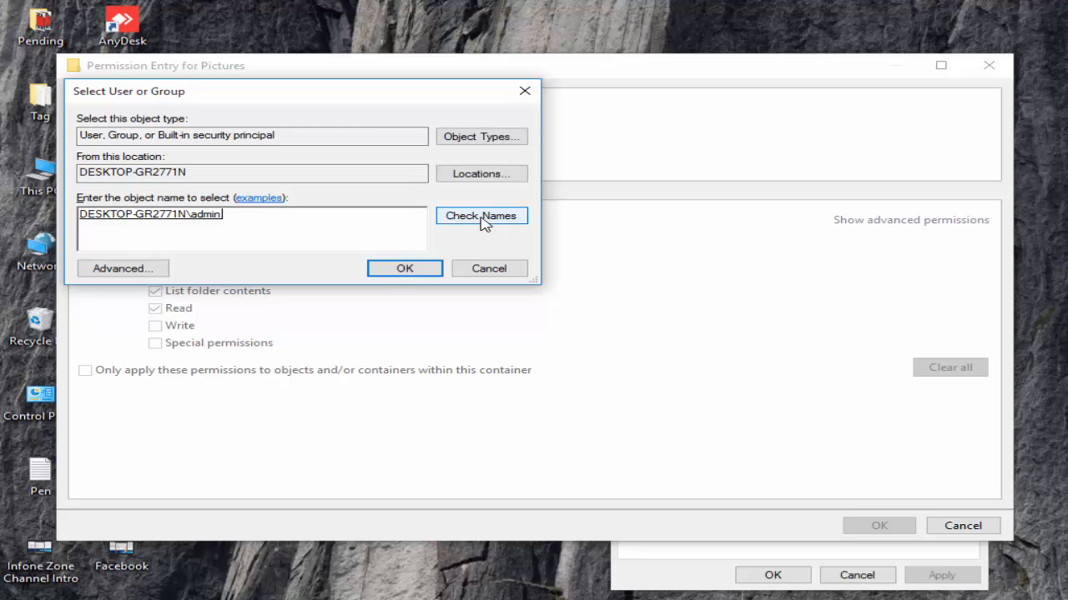
pyautogui.click(481, 215)
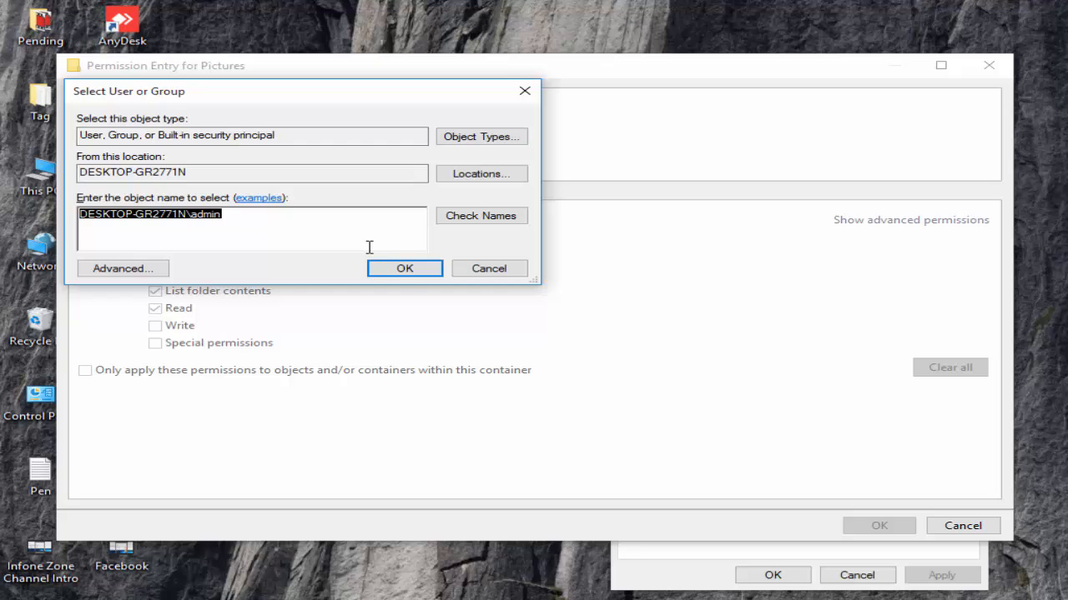
pyautogui.click(403, 267)
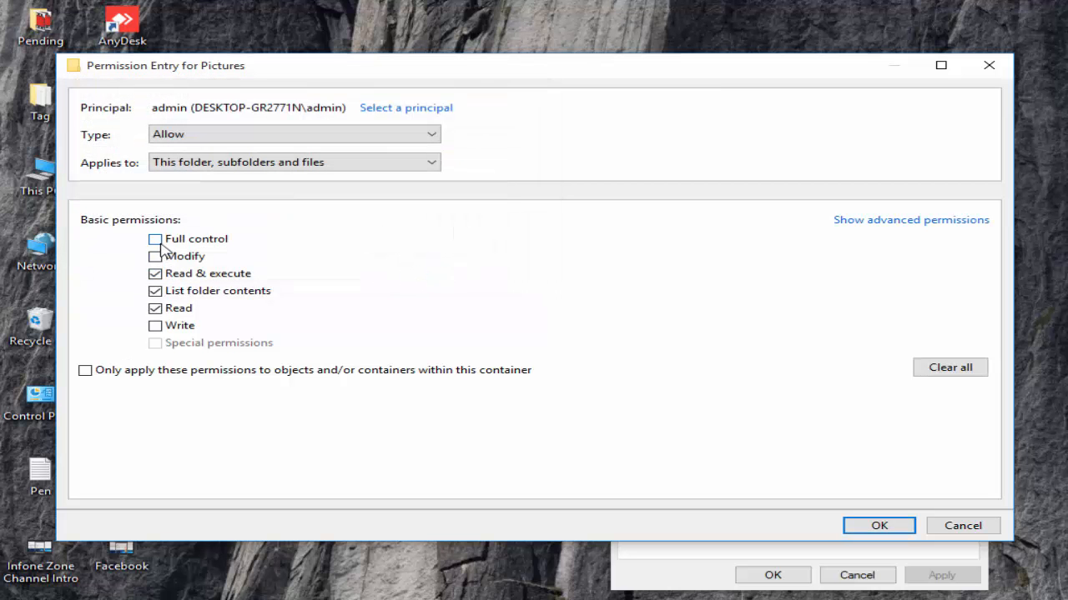
# Grant admin Full control, apply the advanced security settings, and reach the Shut Down power-off choices
pyautogui.click(153, 241)
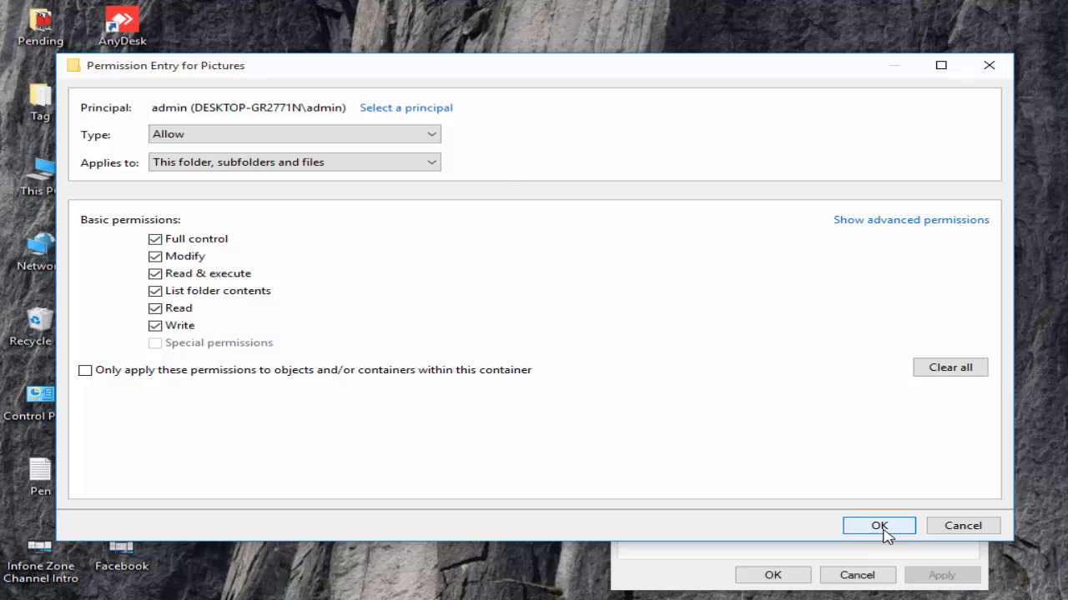
pyautogui.click(877, 526)
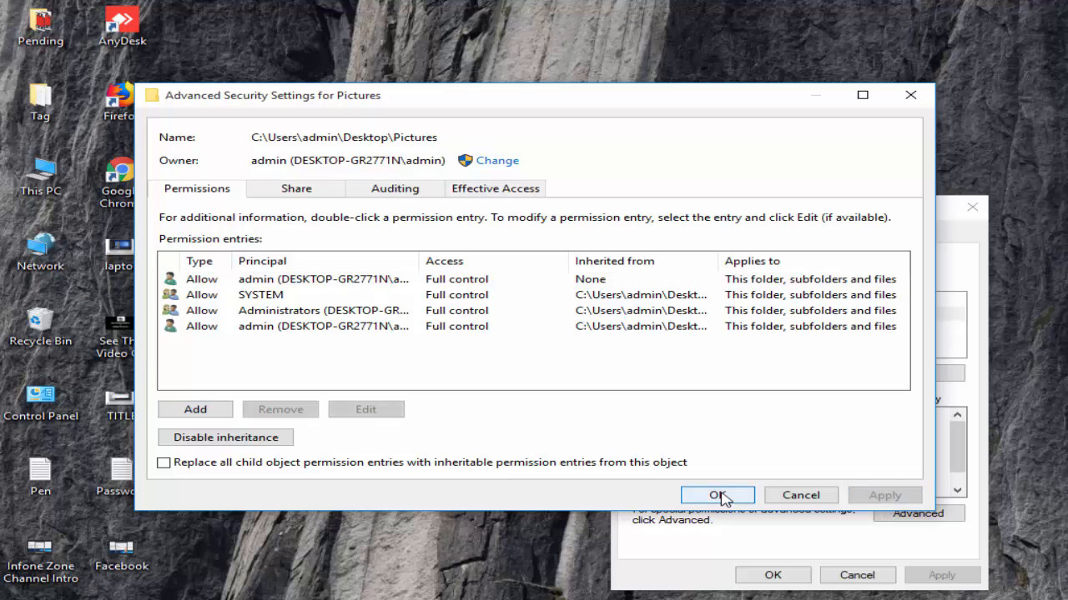
pyautogui.click(716, 494)
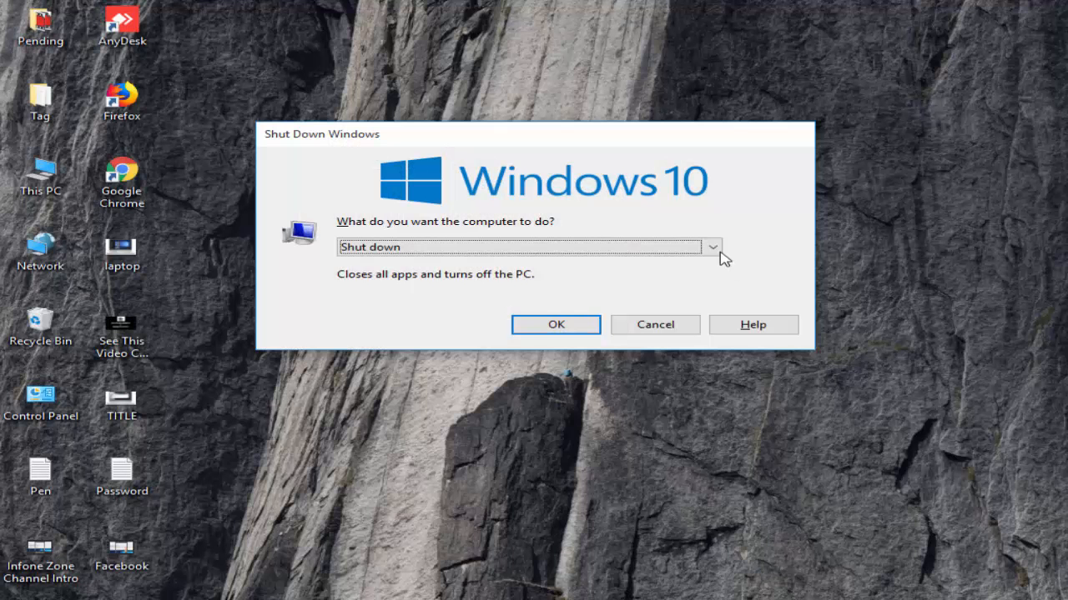
pyautogui.click(654, 324)
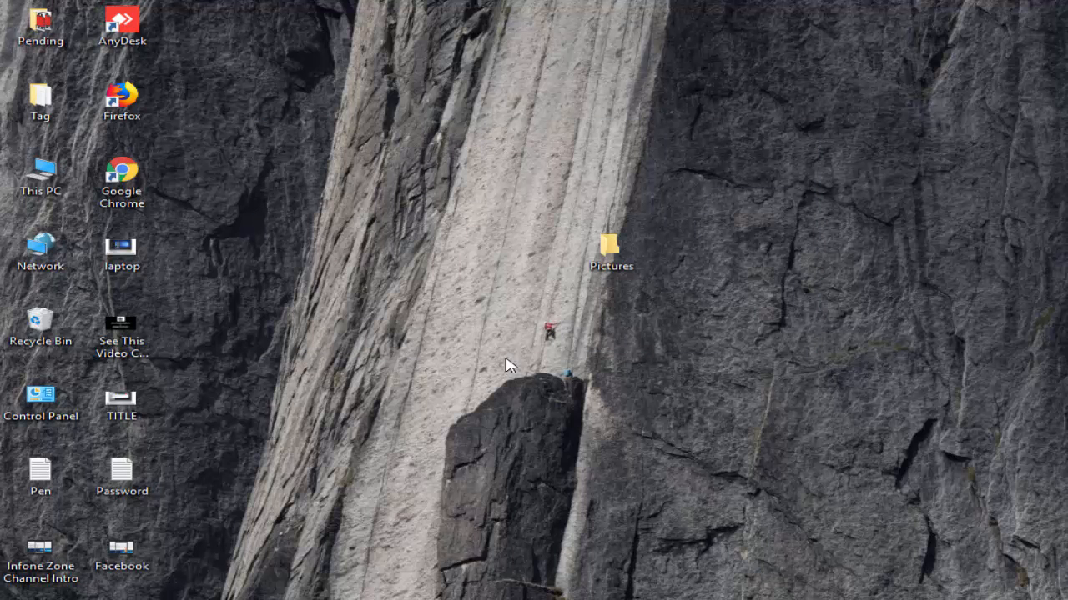
pyautogui.moveTo(660, 517)
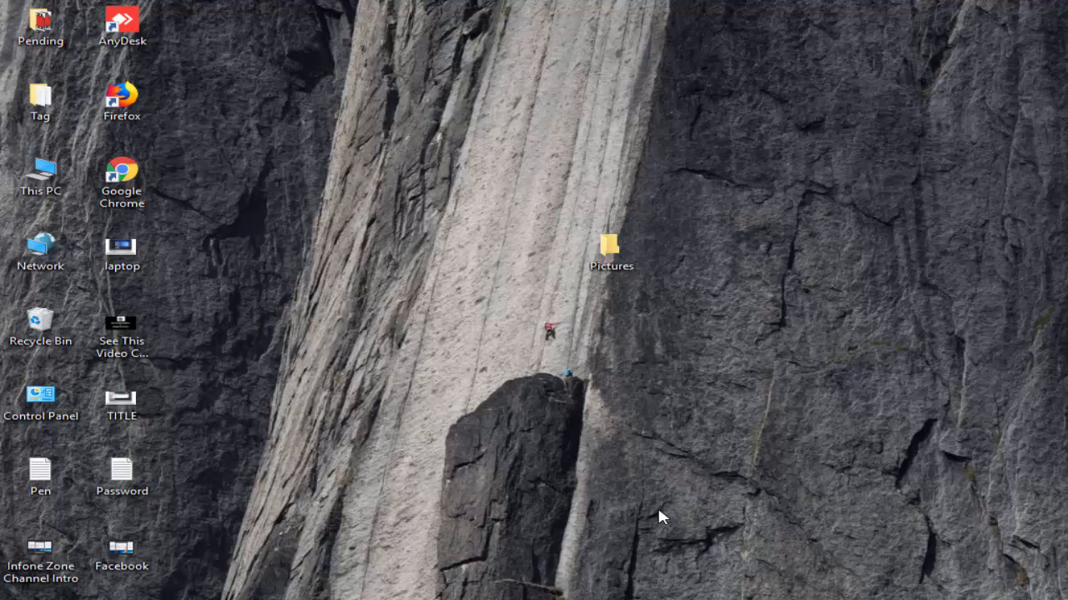